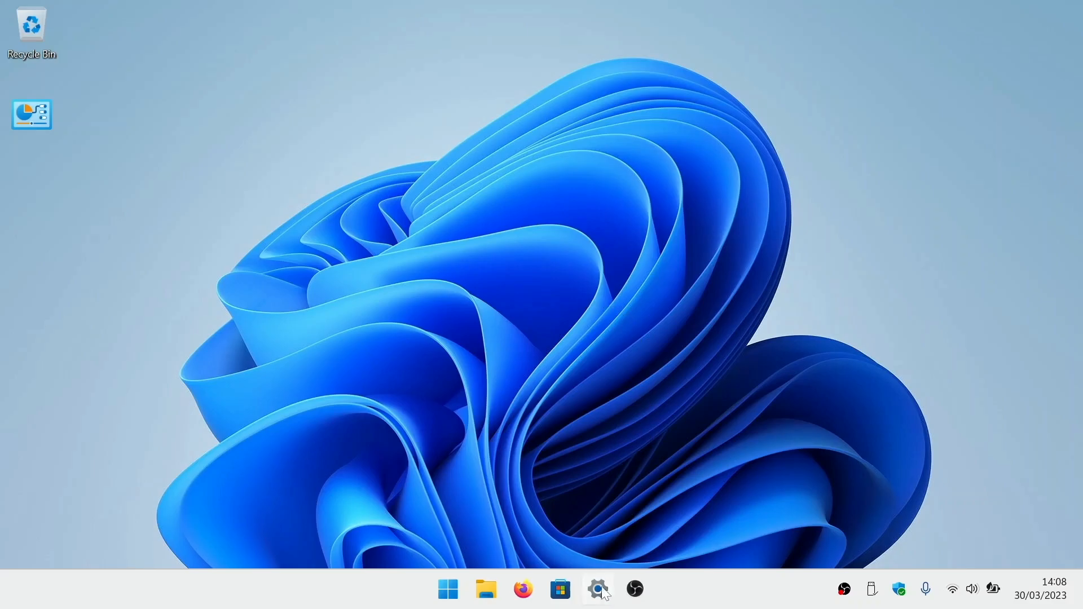
- Bring up the Privacy & security page of Windows Settings from the taskbar
{"action": "left_click", "coordinate": [599, 589]}
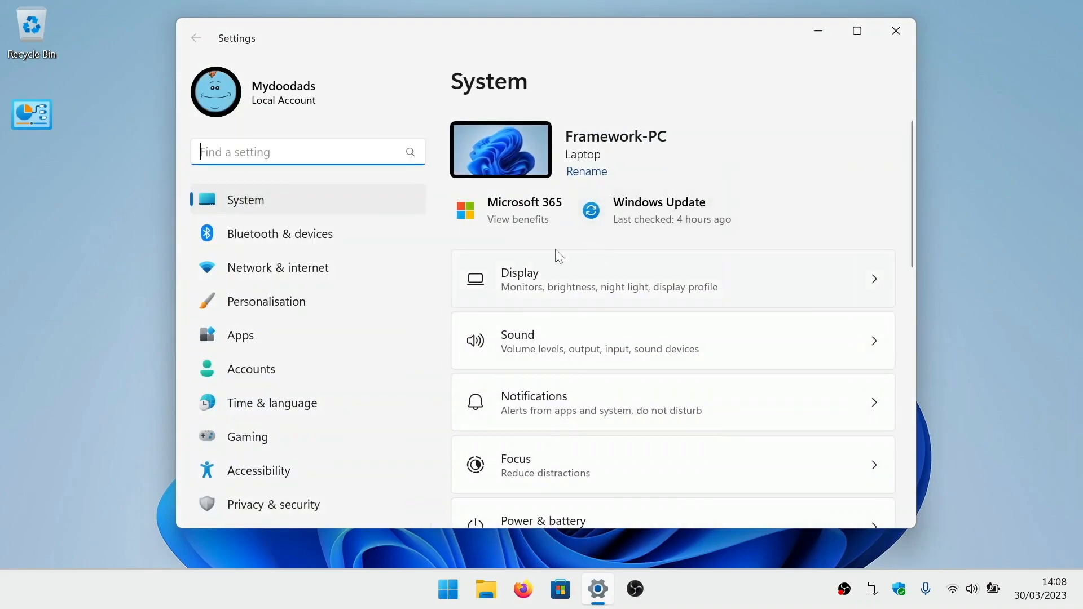
{"action": "mouse_move", "coordinate": [401, 498]}
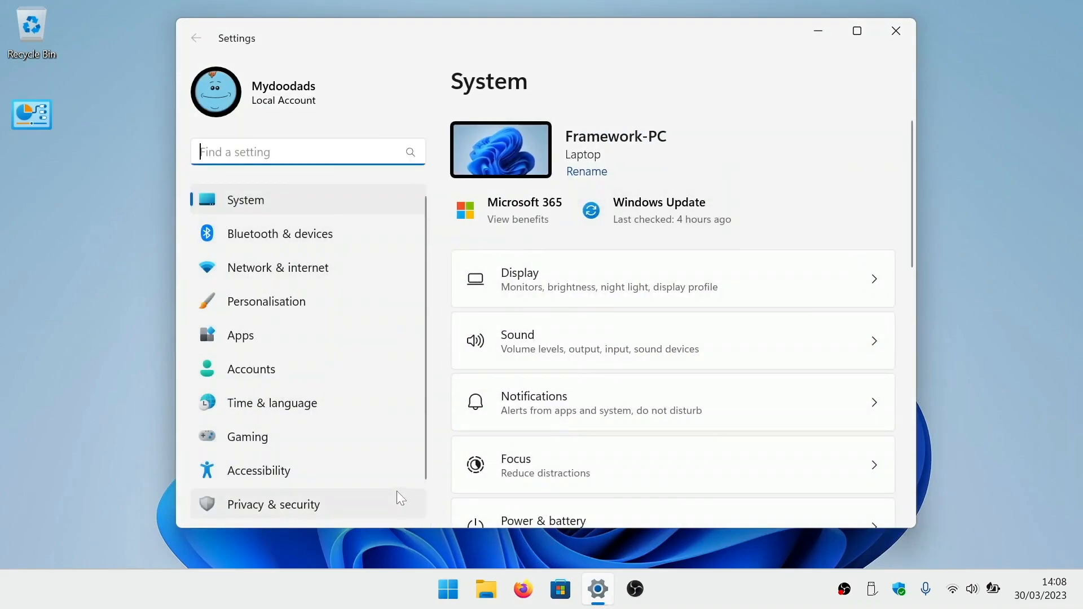
{"action": "left_click", "coordinate": [274, 505]}
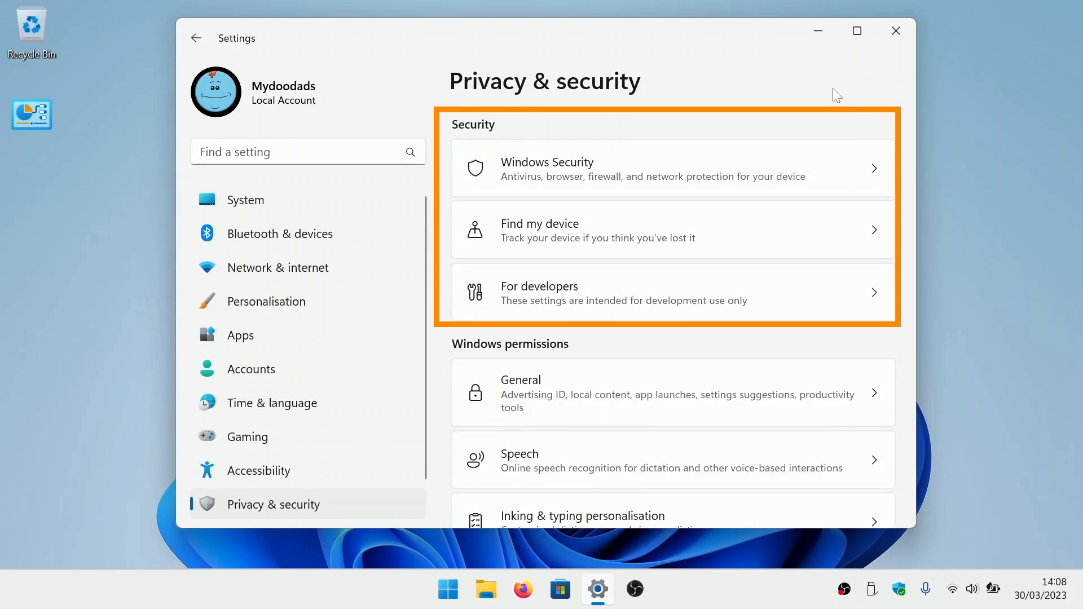
{"action": "mouse_move", "coordinate": [897, 32]}
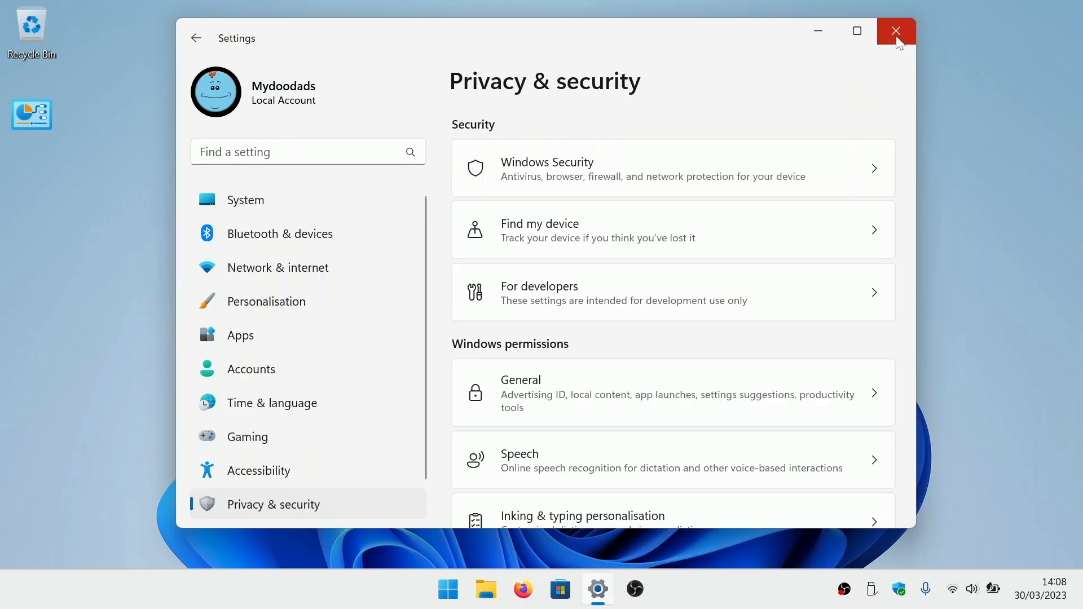
- Search 'bitlock' from Start, review BitLocker Drive Encryption status (C: awaiting activation, D: off), then close it
{"action": "left_click", "coordinate": [896, 31]}
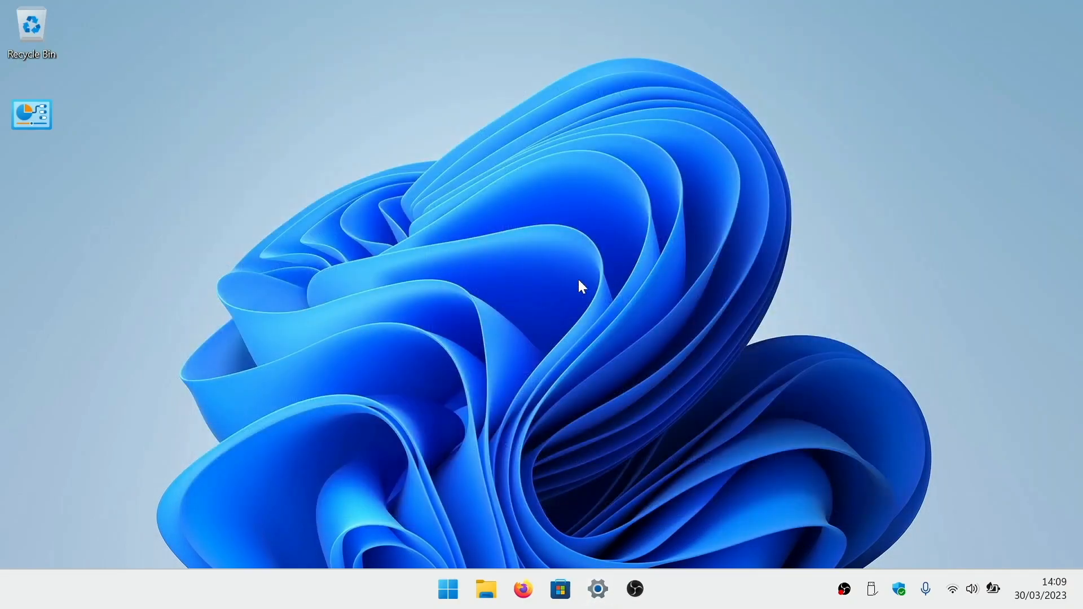
{"action": "left_click", "coordinate": [448, 589]}
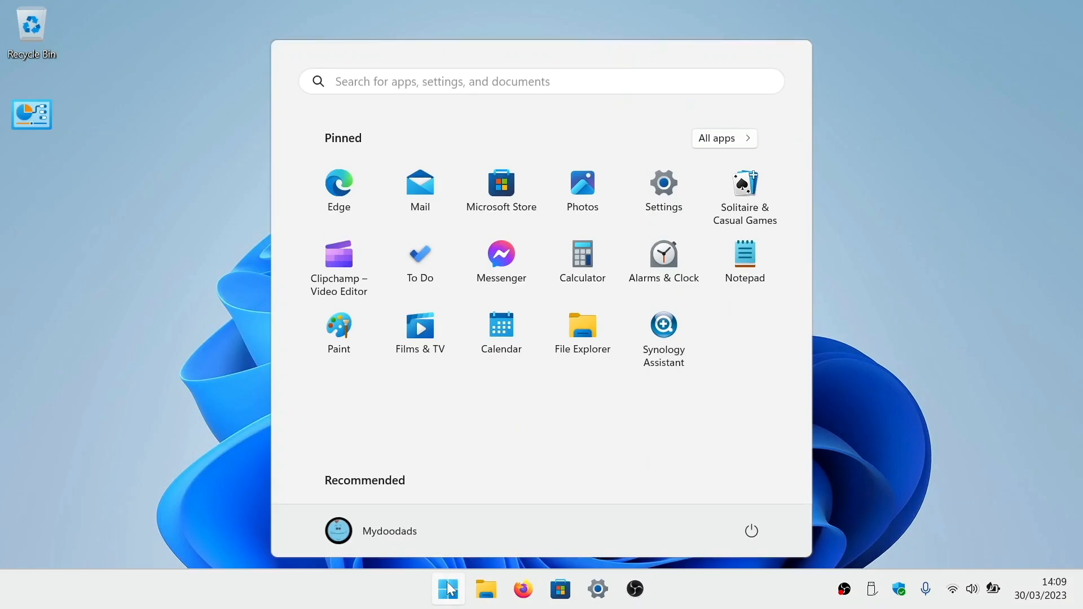
{"action": "type", "text": "bitlock"}
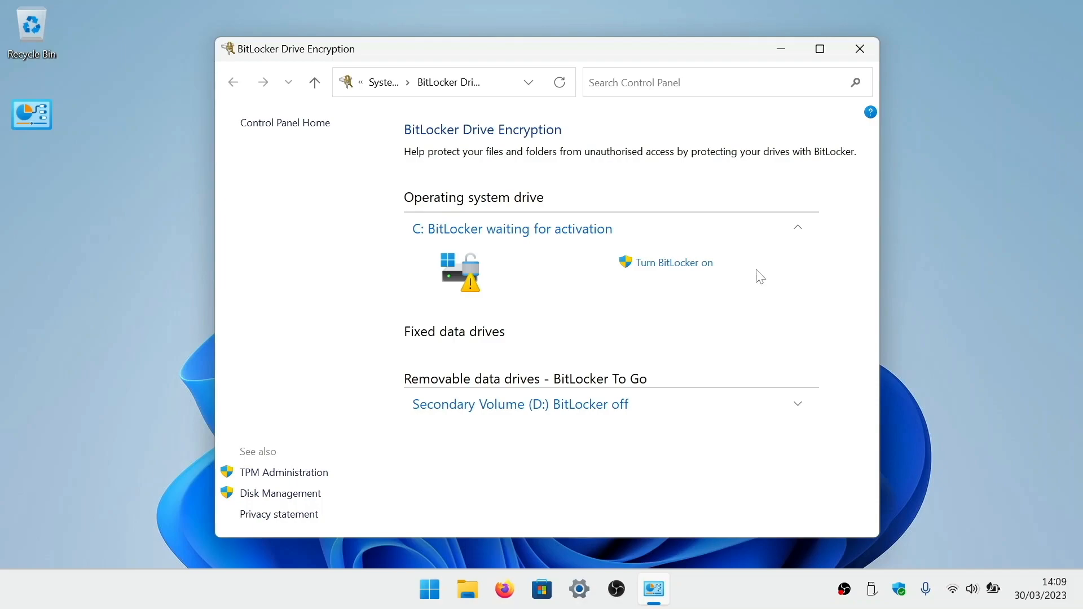
{"action": "left_click", "coordinate": [860, 48]}
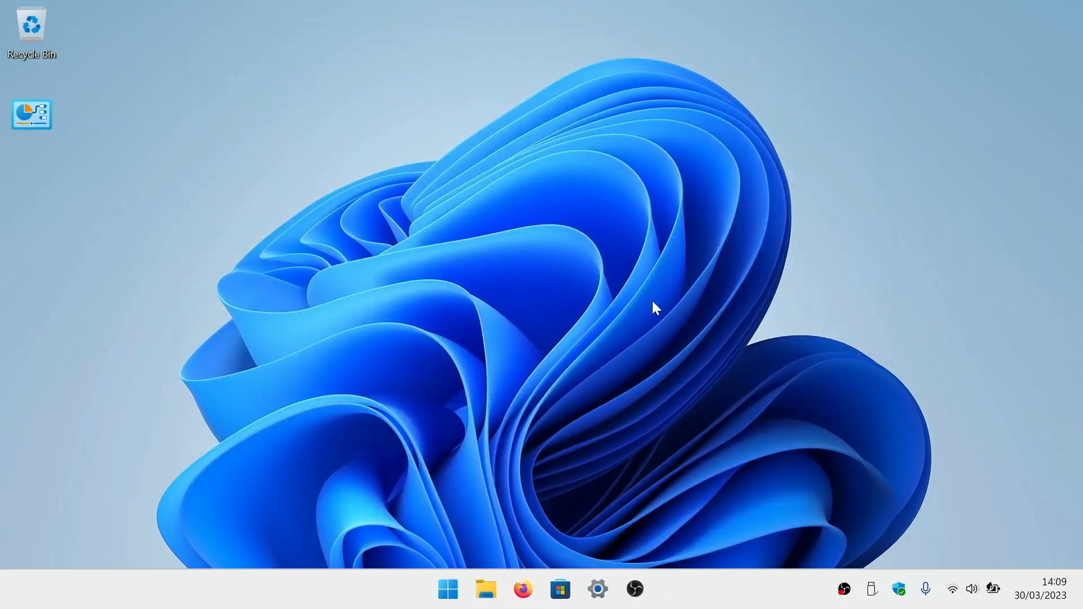
{"action": "mouse_move", "coordinate": [595, 298]}
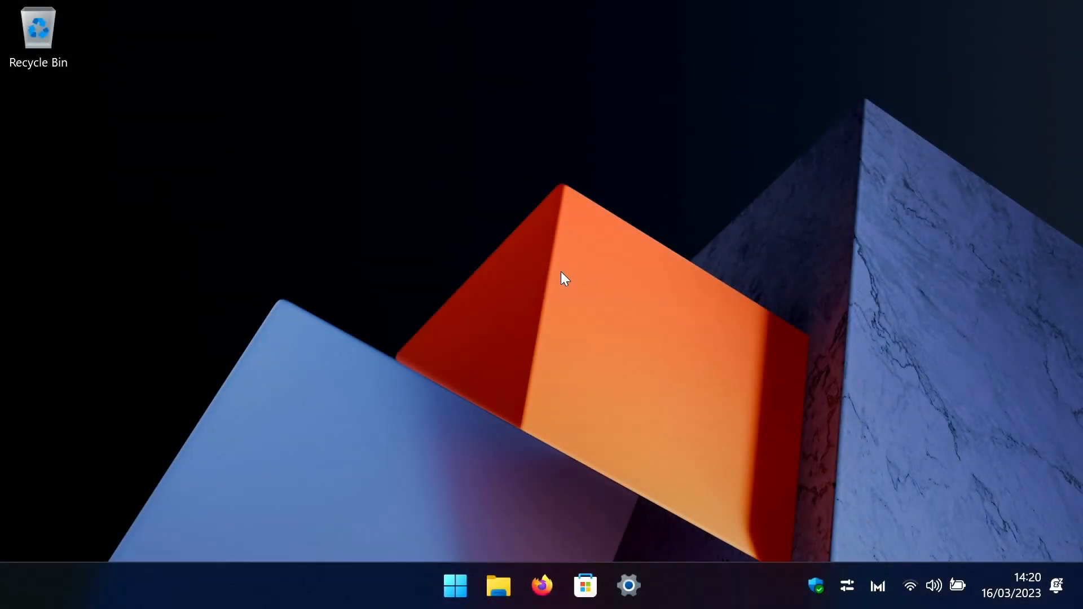
{"action": "mouse_move", "coordinate": [627, 586]}
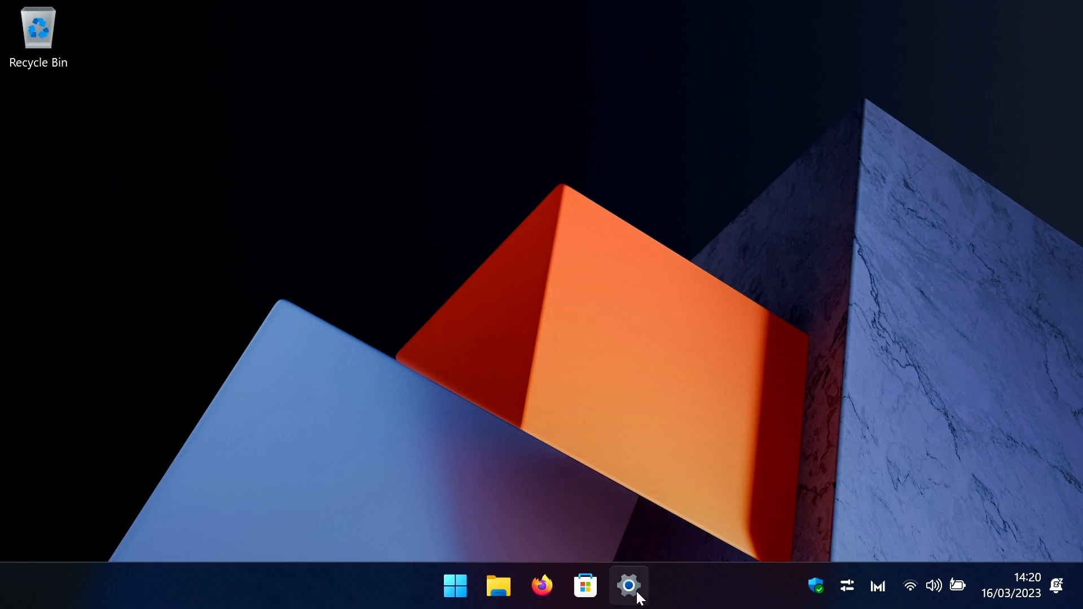
- Reopen Settings and scroll the System page down to reach the Recovery options
{"action": "left_click", "coordinate": [629, 585]}
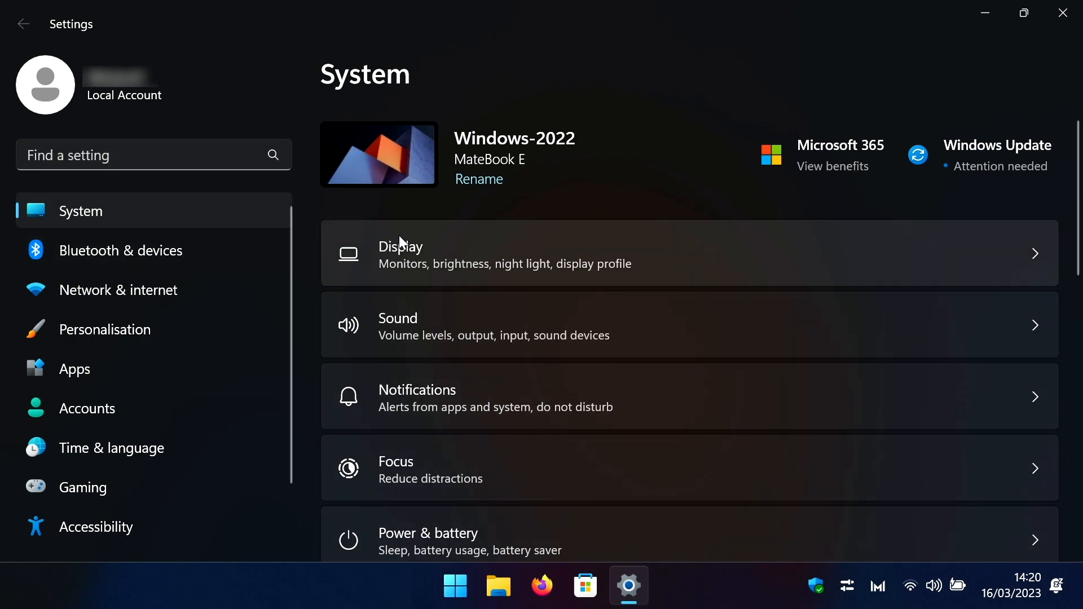
{"action": "scroll", "scroll_direction": "down", "scroll_amount": 3}
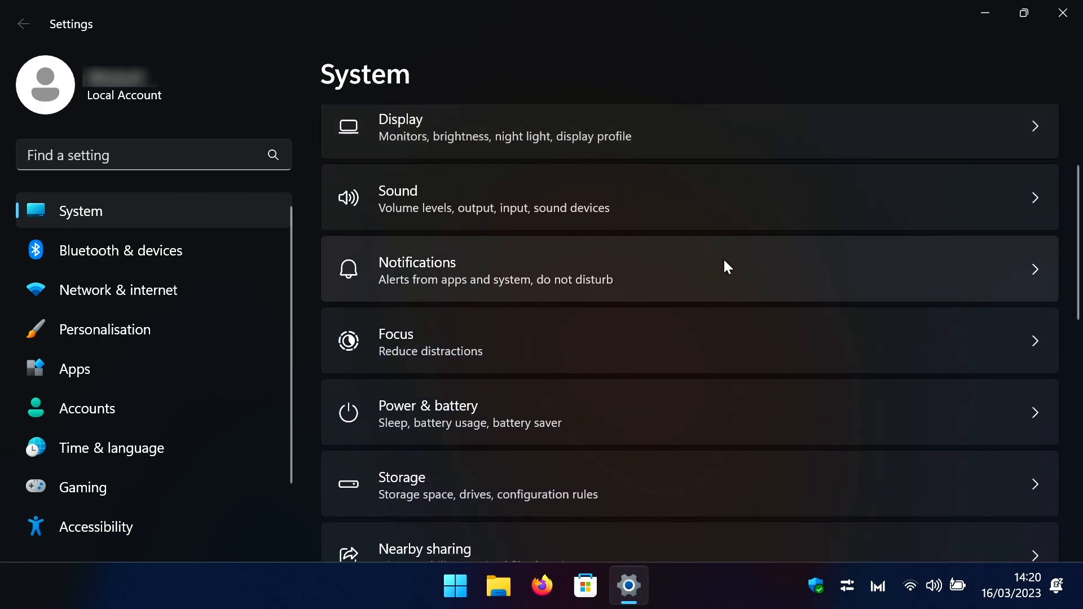
{"action": "scroll", "scroll_direction": "down", "scroll_amount": 3}
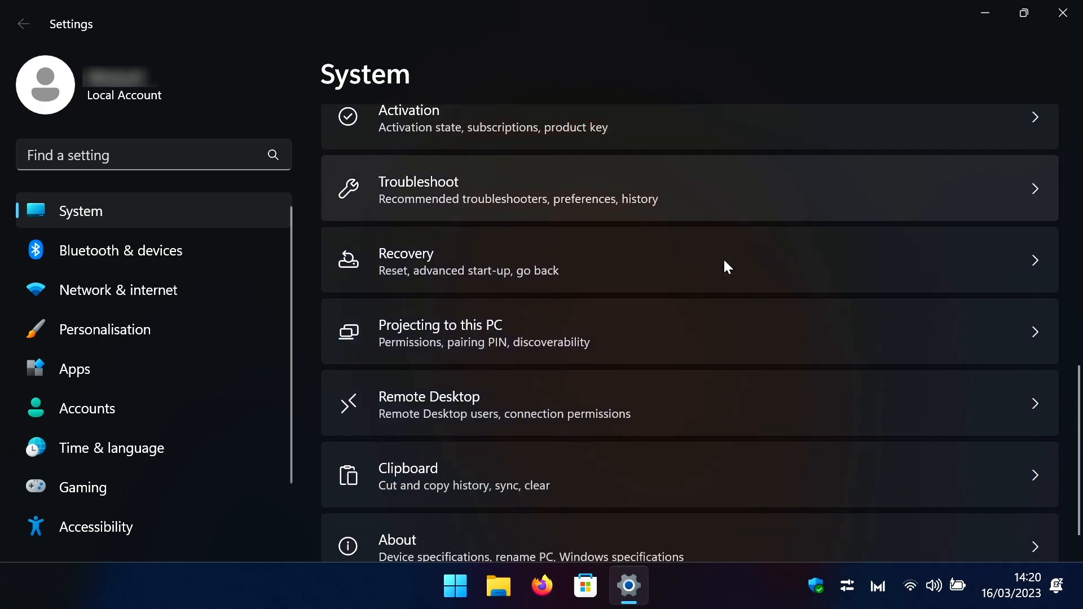
{"action": "scroll", "scroll_direction": "down", "scroll_amount": 3}
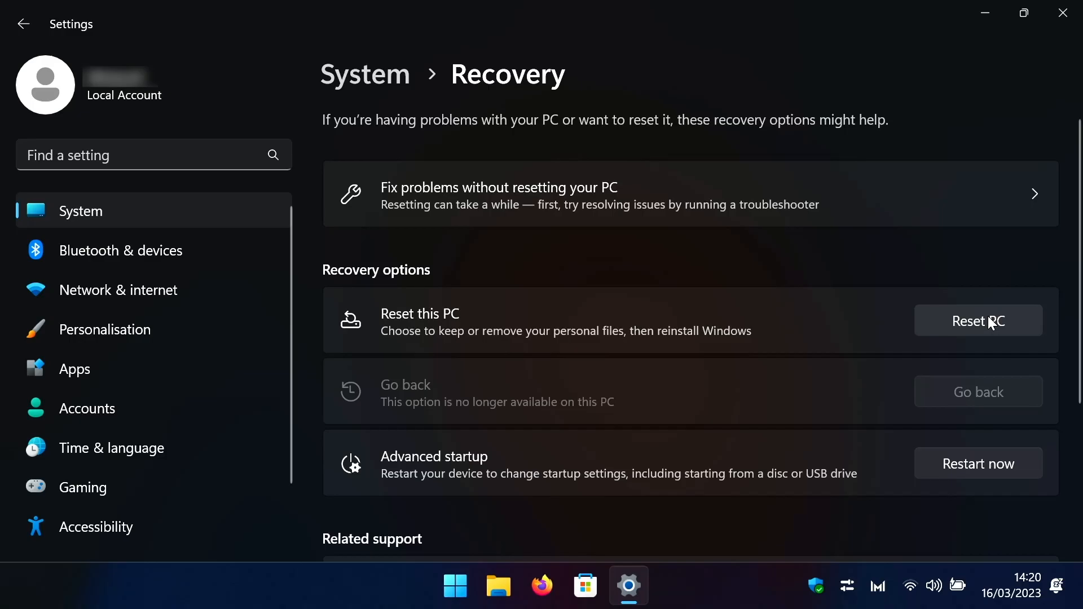
- Start Reset this PC and approve the UAC administrator prompt with Yes
{"action": "left_click", "coordinate": [978, 321]}
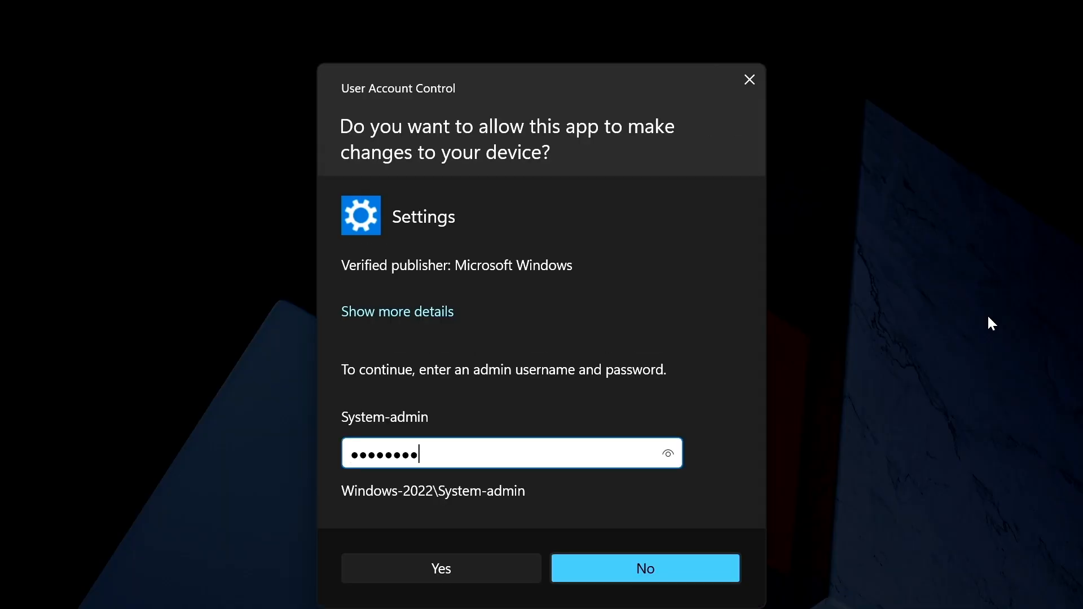
{"action": "left_click", "coordinate": [442, 568]}
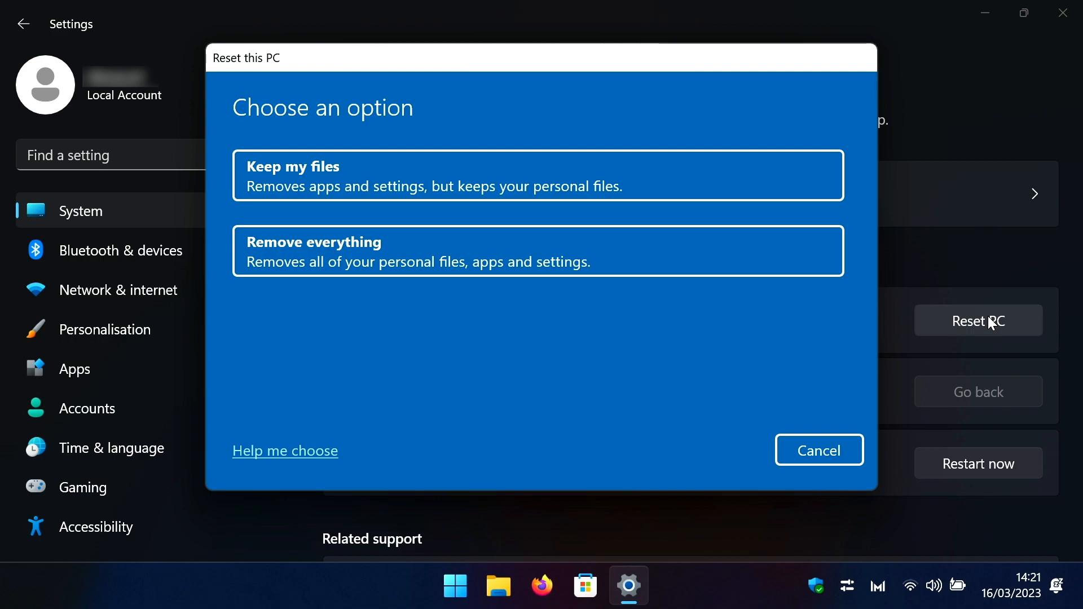
{"action": "mouse_move", "coordinate": [925, 341]}
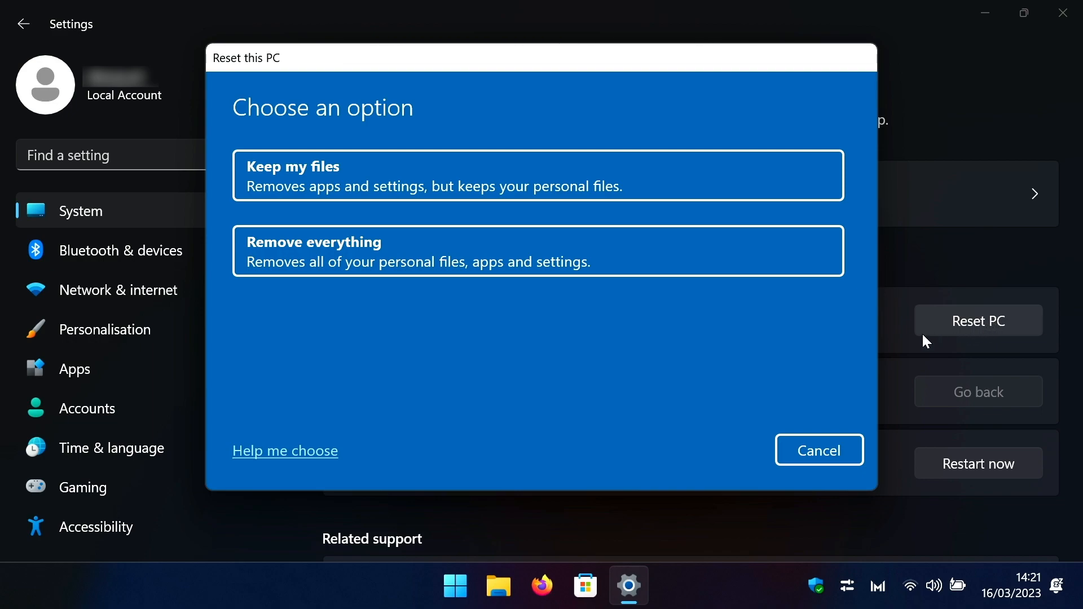
{"action": "mouse_move", "coordinate": [764, 263]}
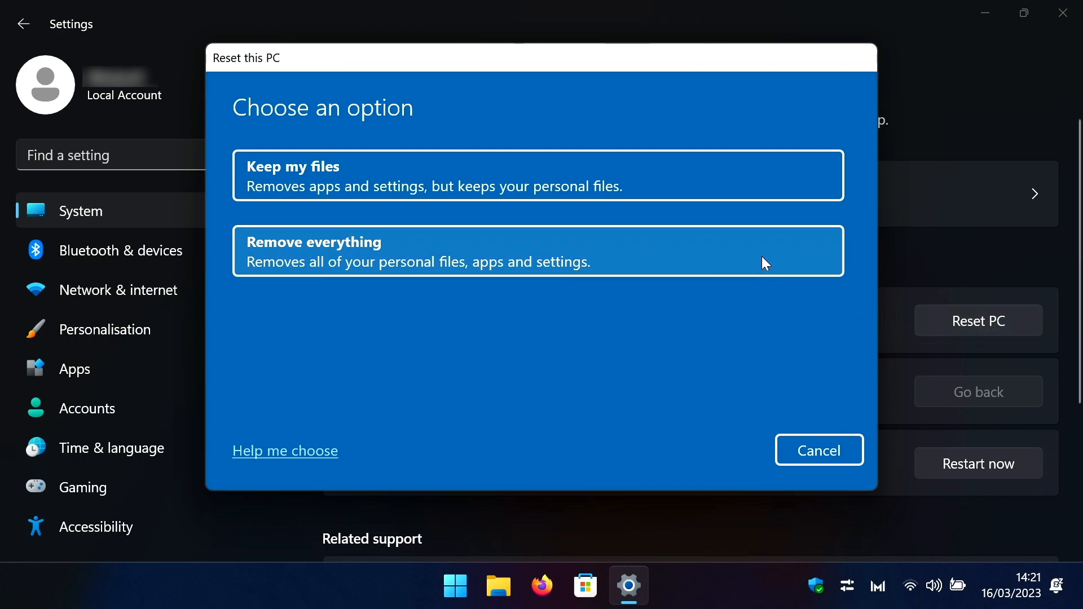
- Choose Remove everything and switch the Clean data toggle to Yes under Change settings
{"action": "left_click", "coordinate": [538, 250]}
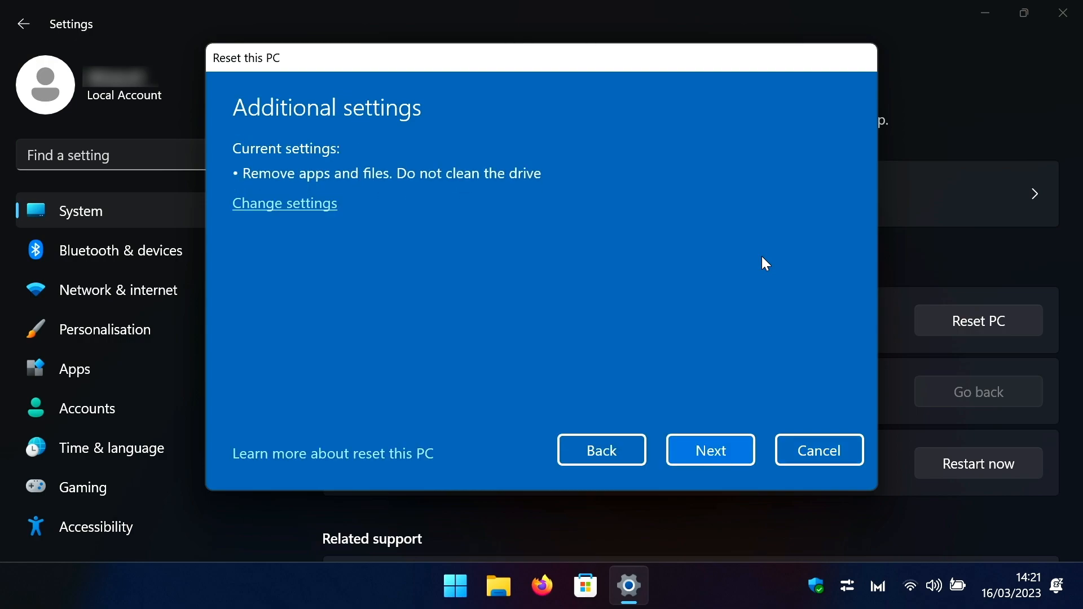
{"action": "mouse_move", "coordinate": [324, 245]}
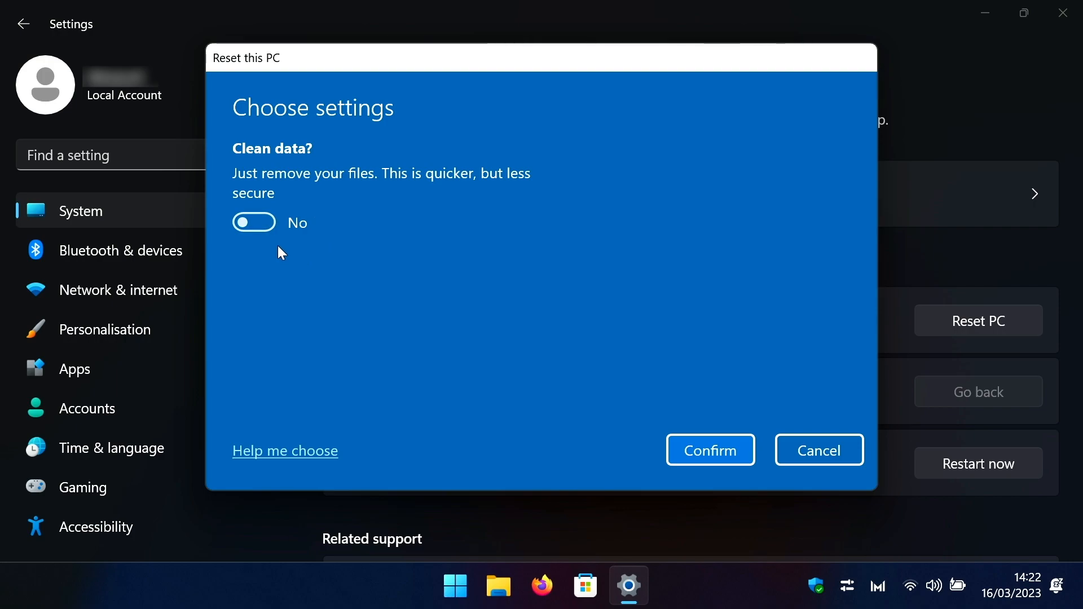
{"action": "left_click", "coordinate": [254, 223]}
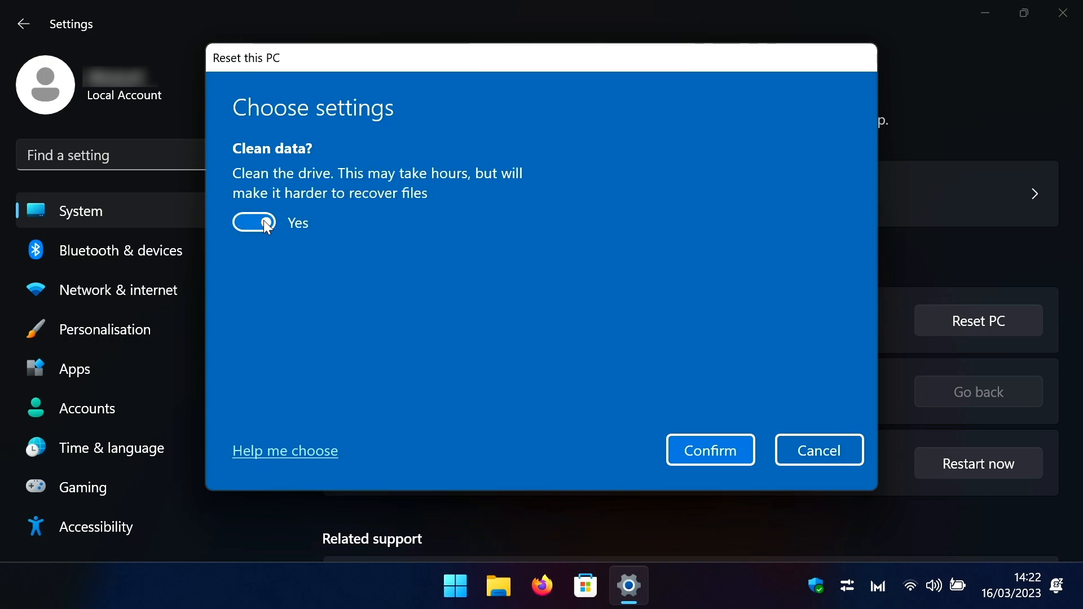
{"action": "left_click", "coordinate": [254, 223]}
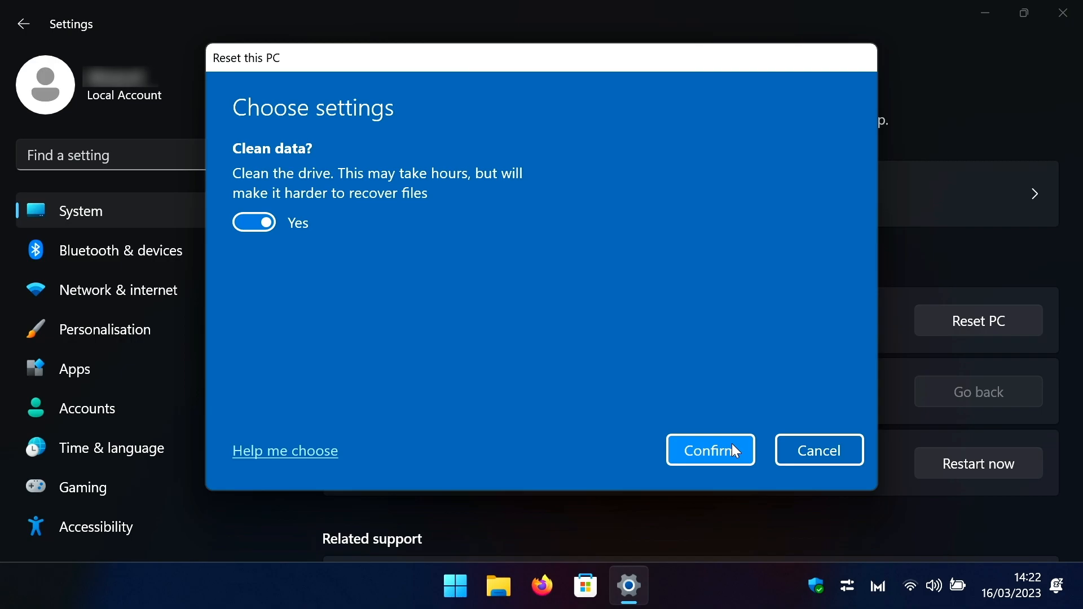
- Confirm the clean-data choice, continue through the summary and begin the reset
{"action": "left_click", "coordinate": [710, 450]}
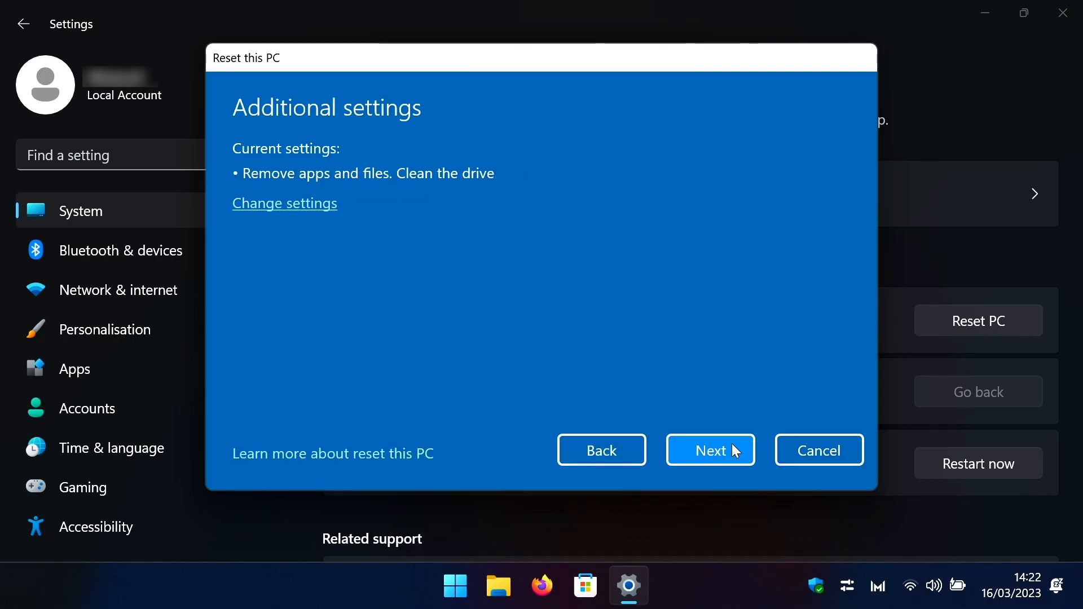
{"action": "left_click", "coordinate": [710, 451]}
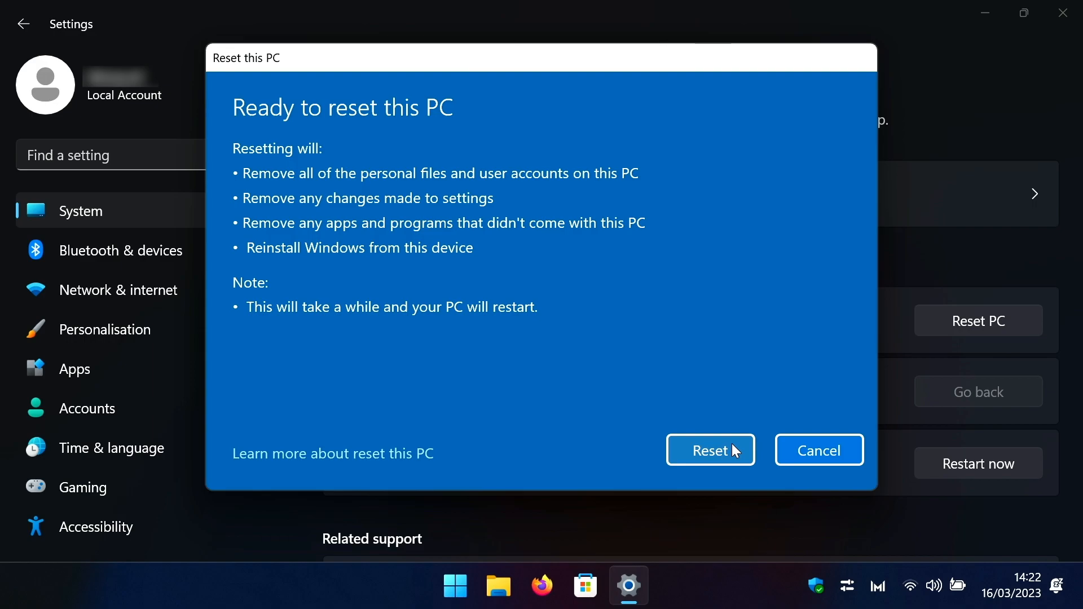
{"action": "mouse_move", "coordinate": [717, 302]}
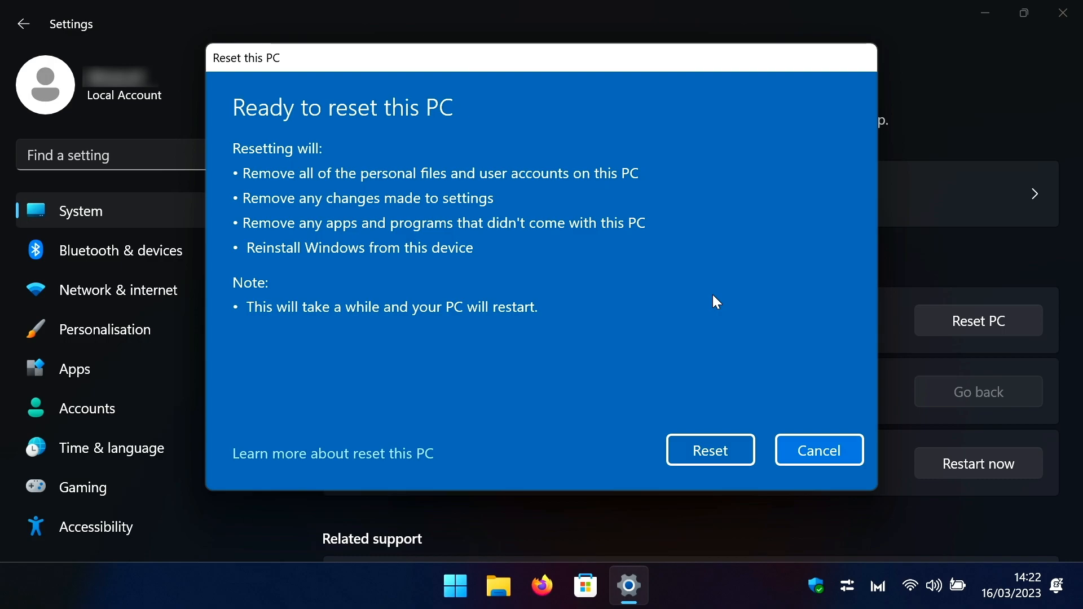
{"action": "mouse_move", "coordinate": [710, 450]}
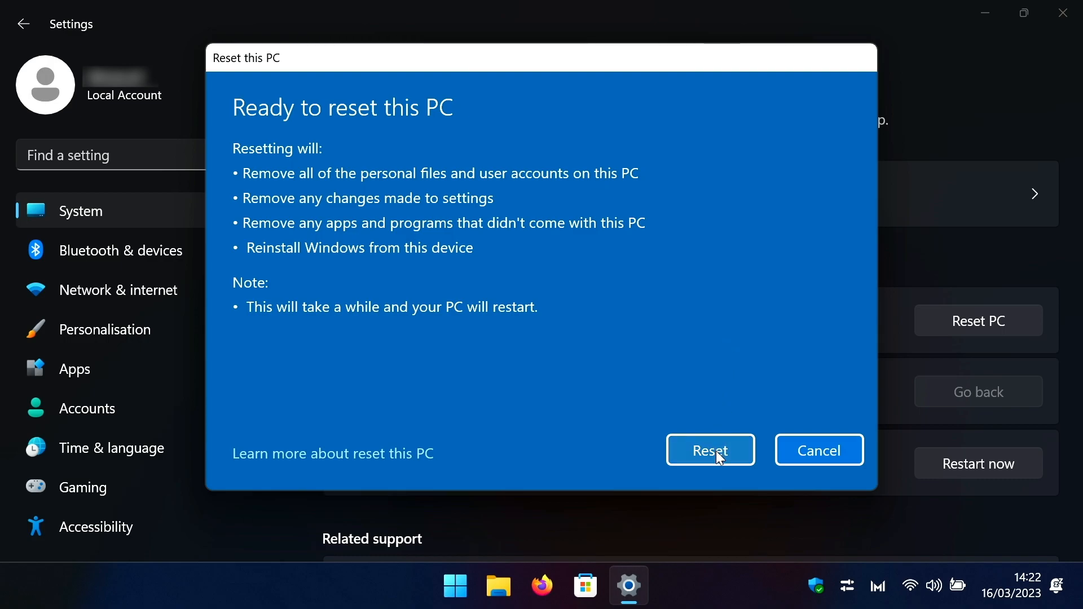
{"action": "left_click", "coordinate": [710, 450]}
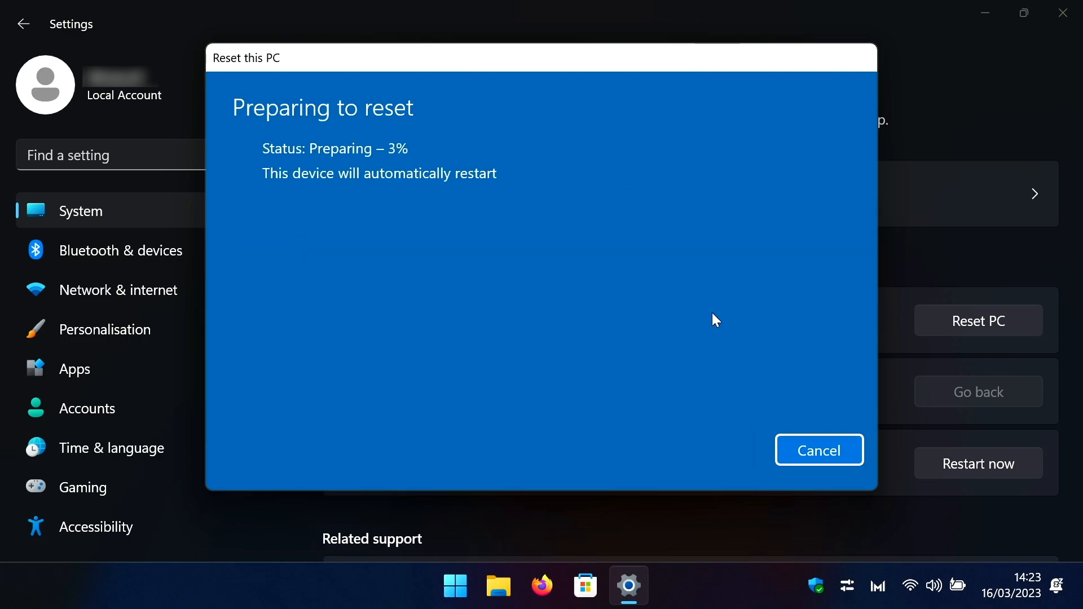